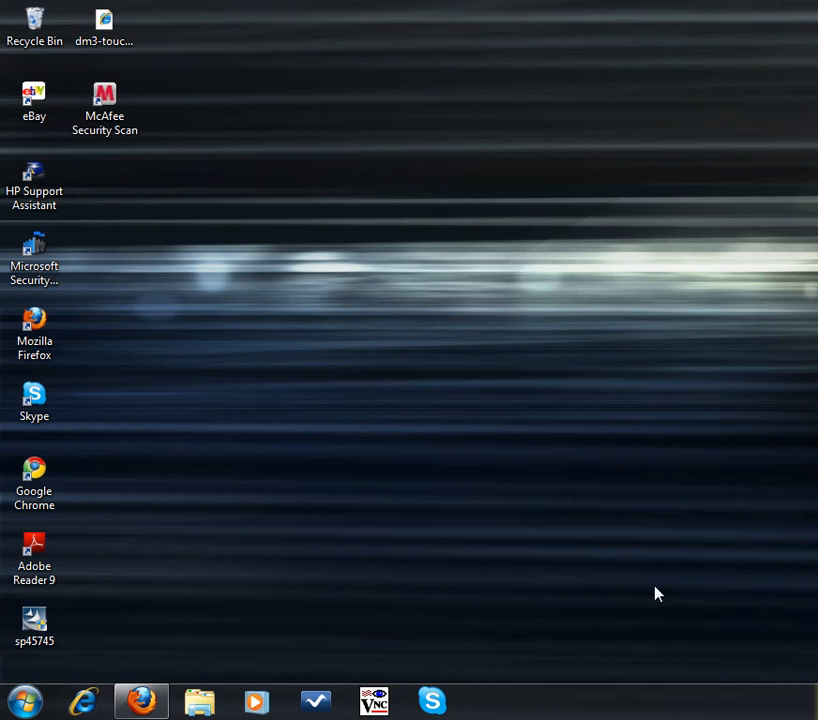
pyautogui.moveTo(350, 585)
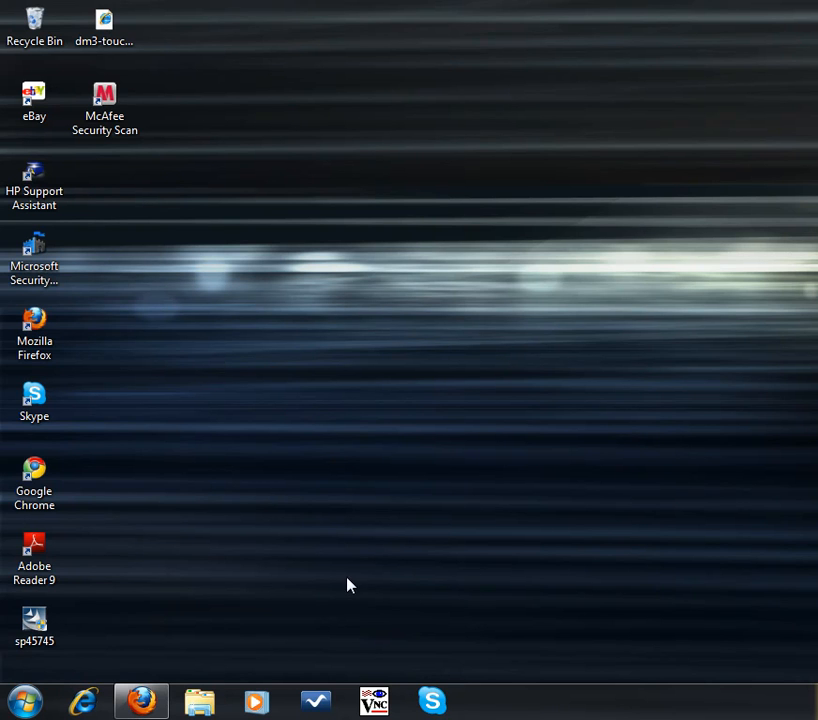
pyautogui.moveTo(23, 700)
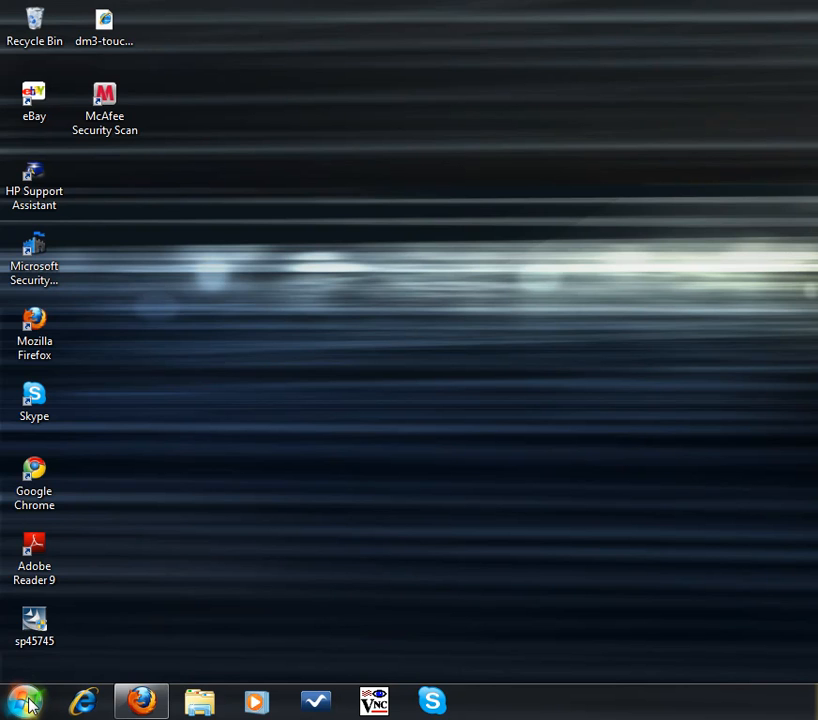
# Open Devices and Printers from the Start menu
pyautogui.click(25, 700)
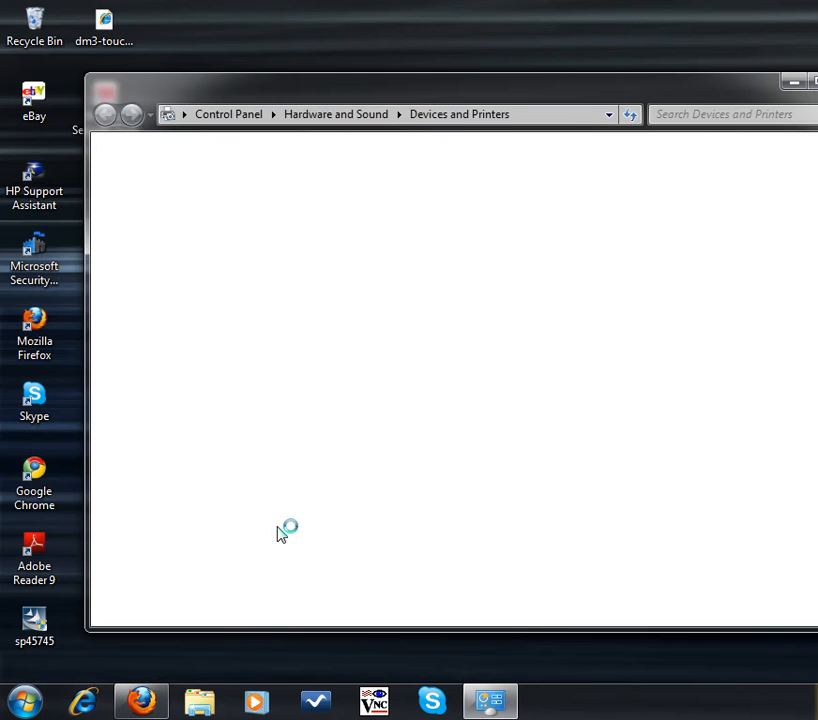
pyautogui.moveTo(380, 297)
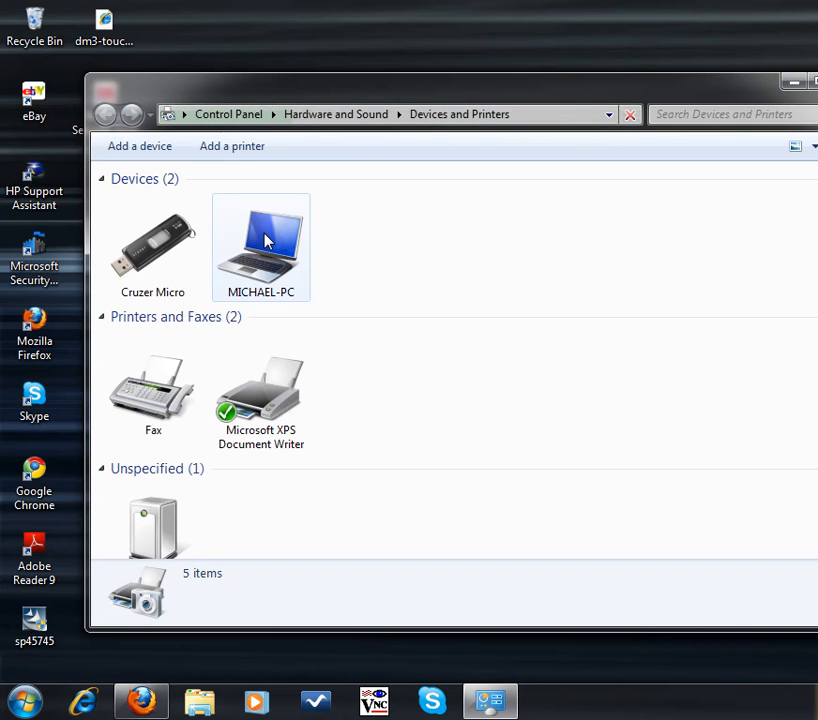
# Open Mouse settings for the laptop computer under Devices
pyautogui.rightClick(261, 245)
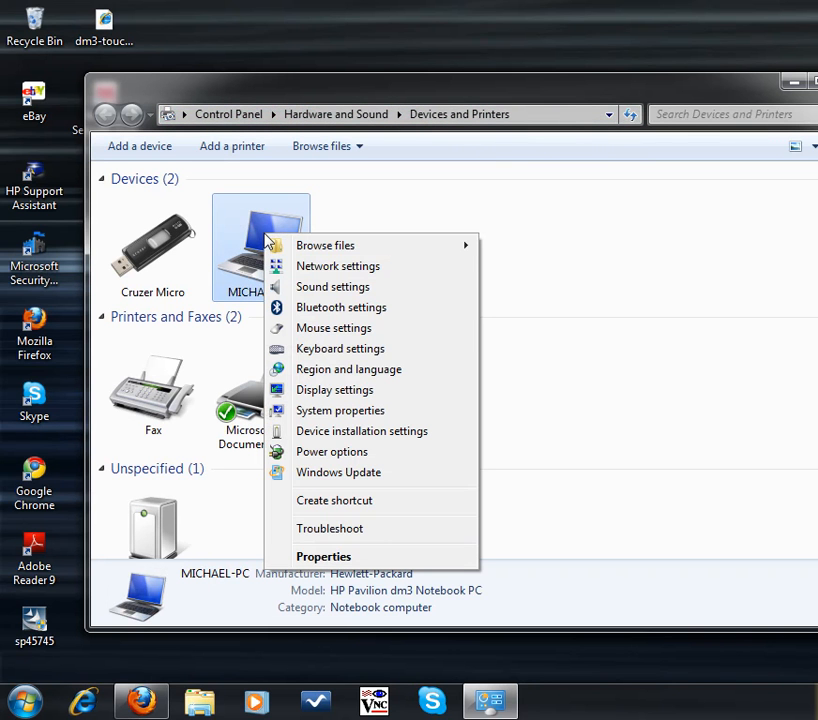
pyautogui.moveTo(333, 328)
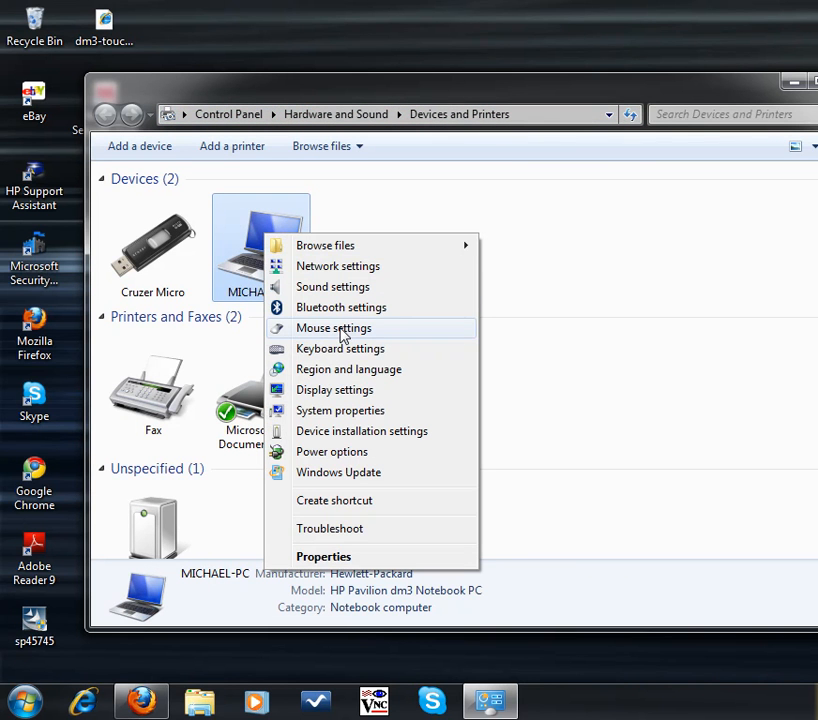
pyautogui.click(333, 328)
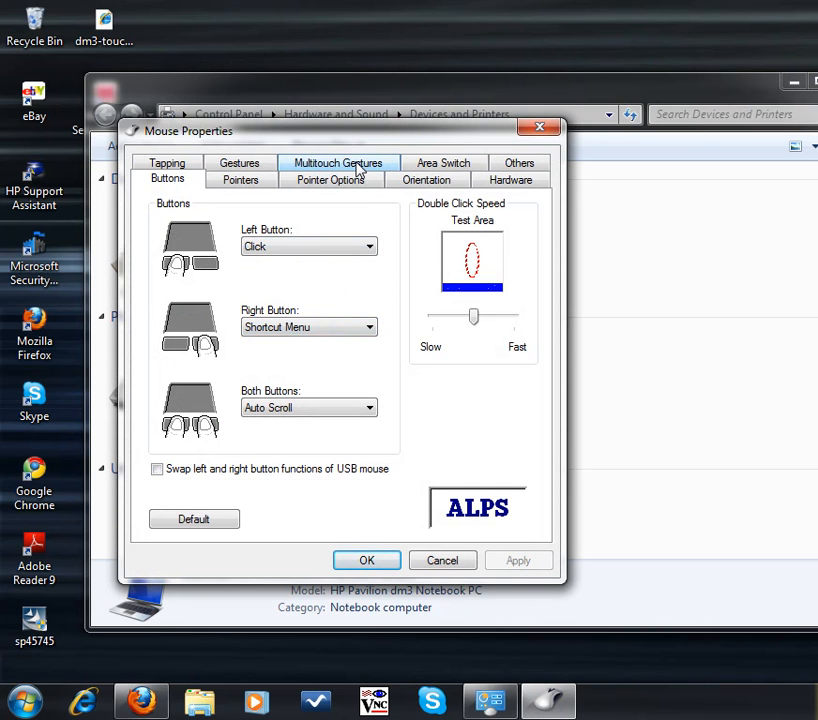
# Leave Pan Scrolling, Pinch Zoom and Pivot Rotation unchecked on Multitouch Gestures and apply
pyautogui.click(337, 163)
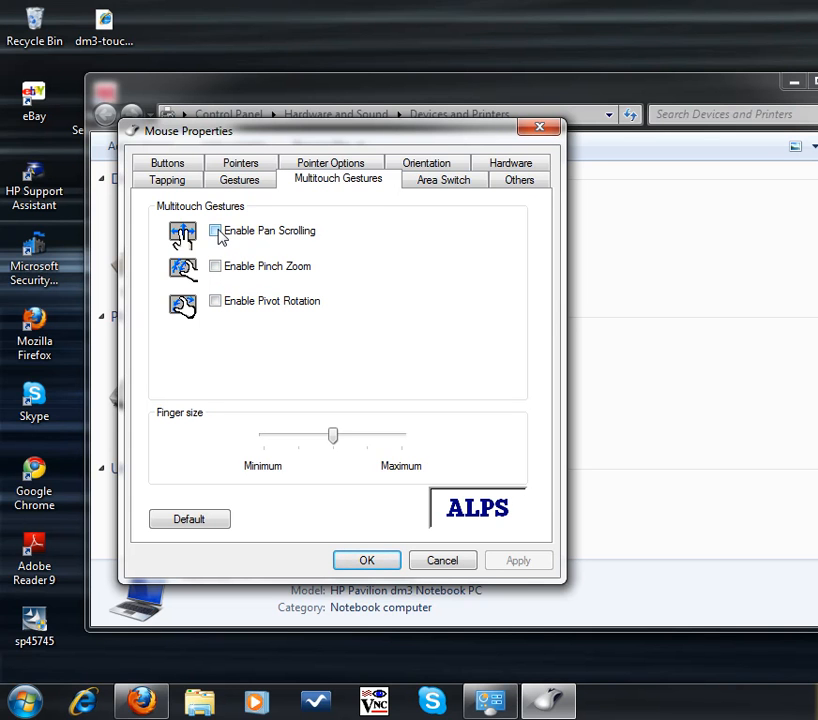
pyautogui.click(215, 231)
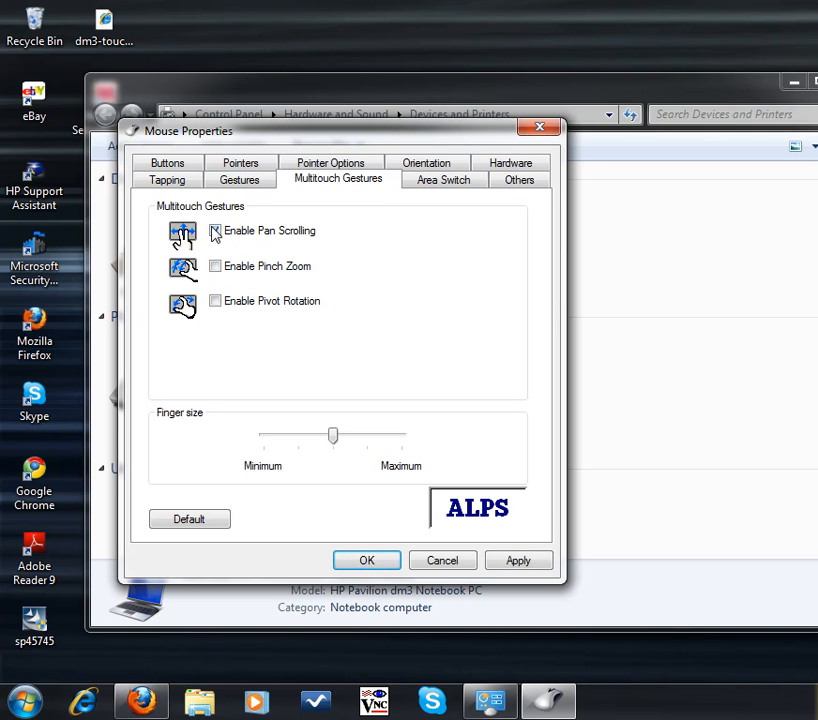
pyautogui.click(215, 231)
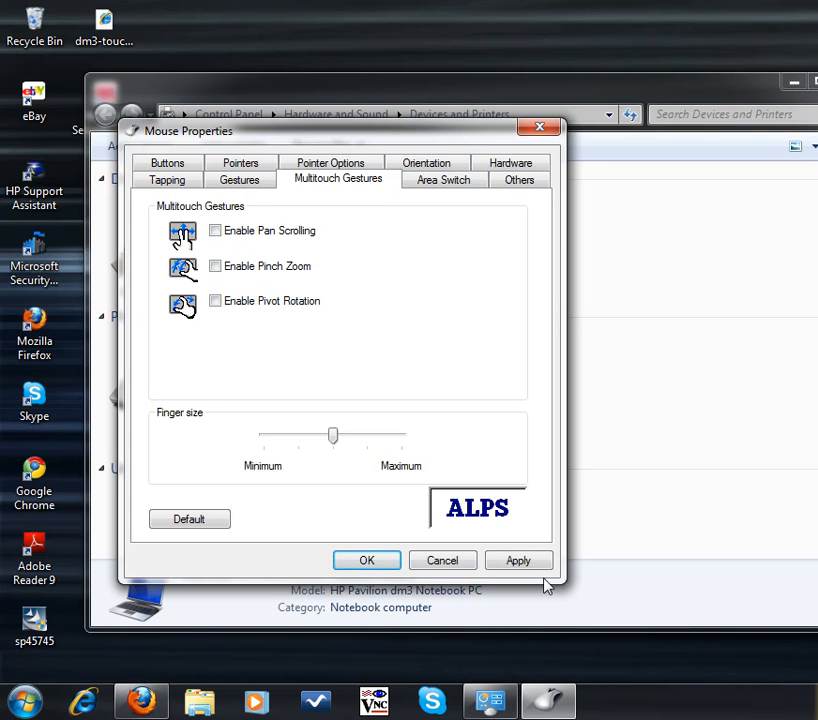
pyautogui.click(366, 560)
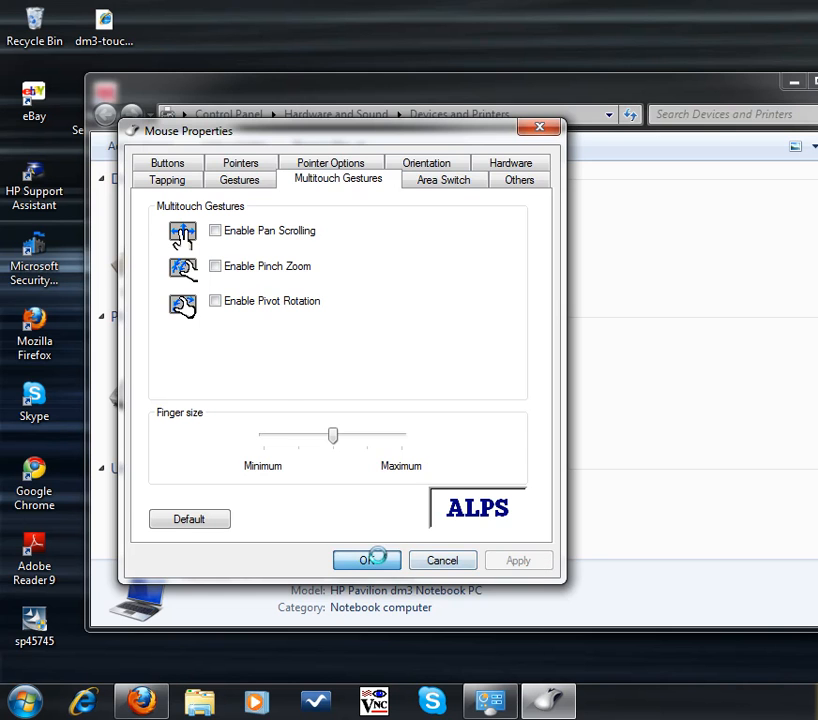
# Close Mouse Properties with OK, keeping the disabled gesture settings
pyautogui.click(366, 560)
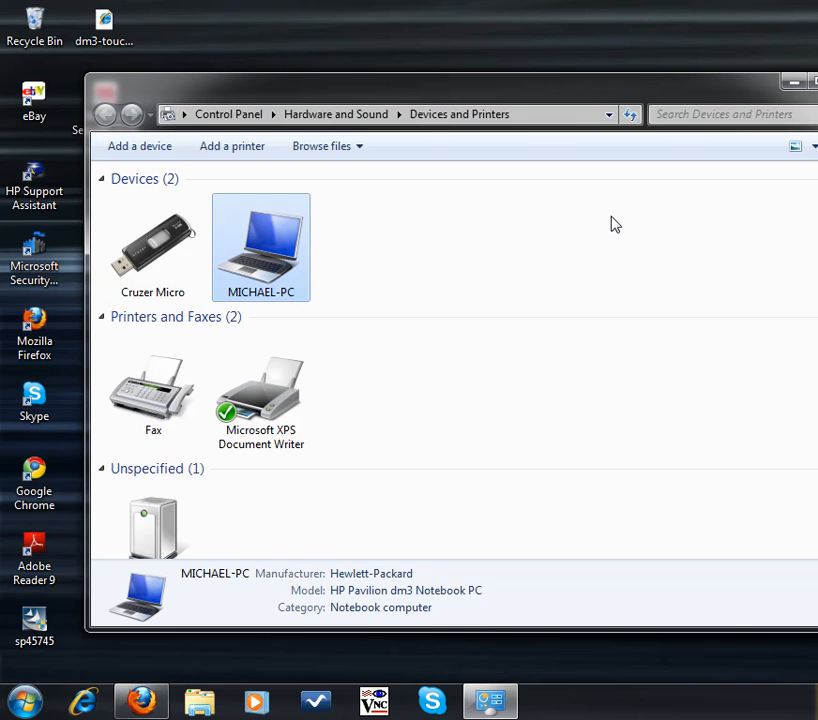
pyautogui.moveTo(690, 200)
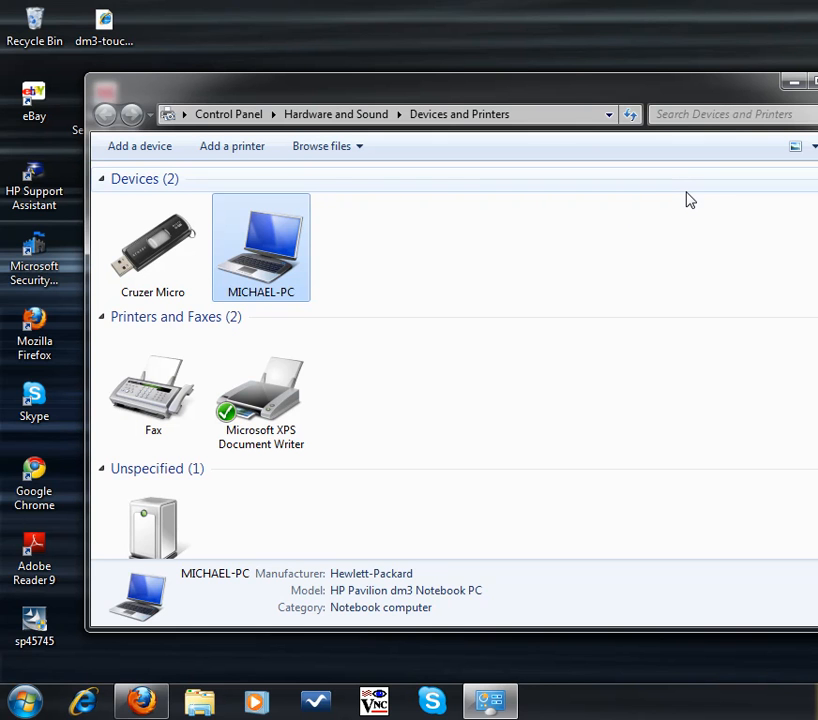